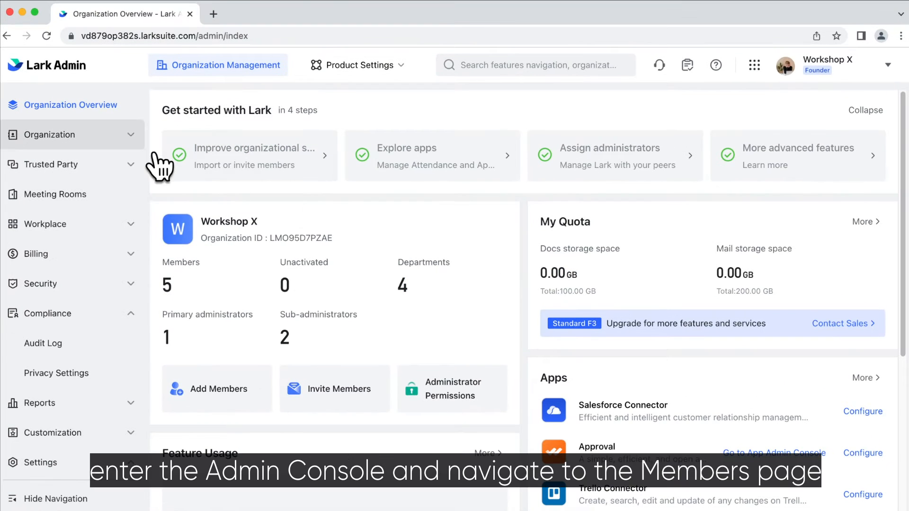
Show the Lark Technologies department's member list under Organization's Member and Department
{"action": "left_click", "coordinate": [49, 134]}
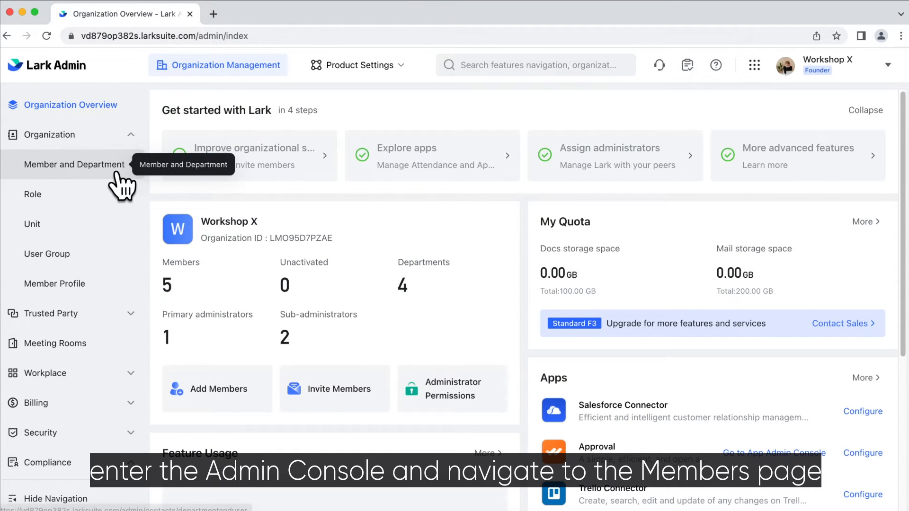
{"action": "left_click", "coordinate": [74, 165]}
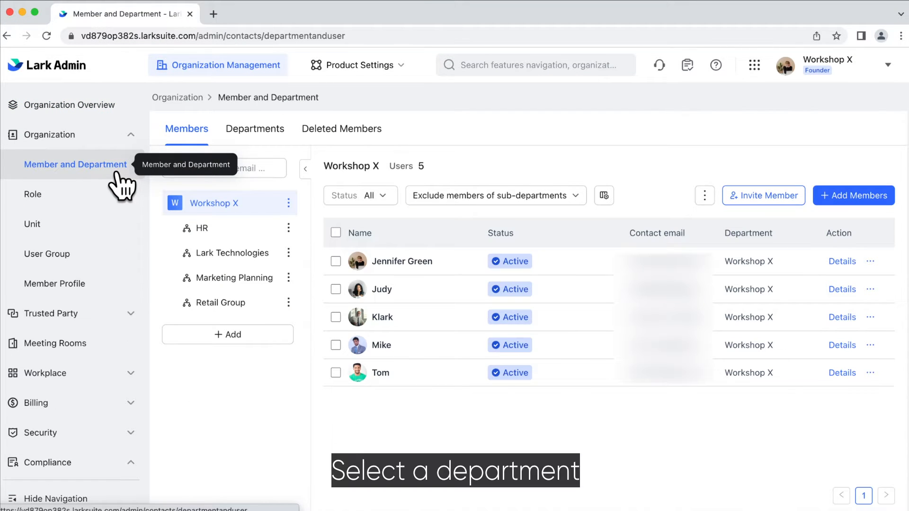
{"action": "left_click", "coordinate": [232, 252]}
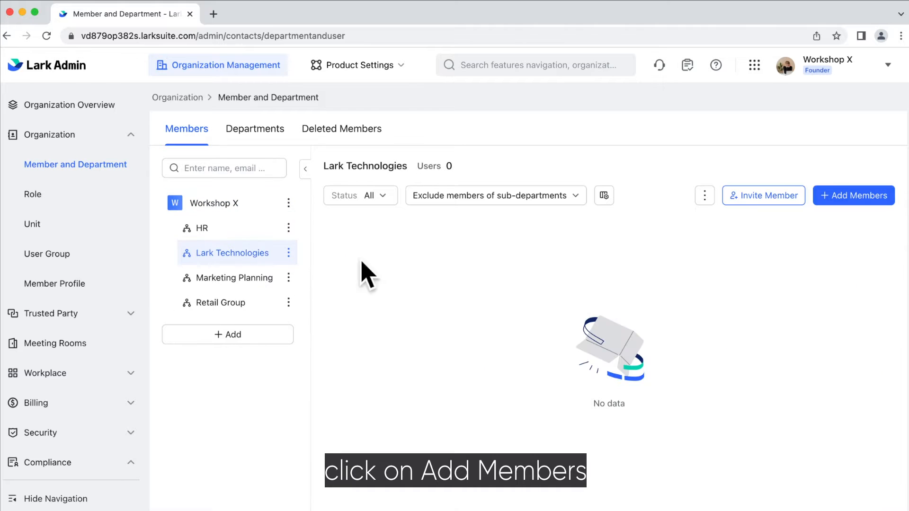
Start adding a member to Lark Technologies named 'Peggy' and move to the email field
{"action": "left_click", "coordinate": [852, 196]}
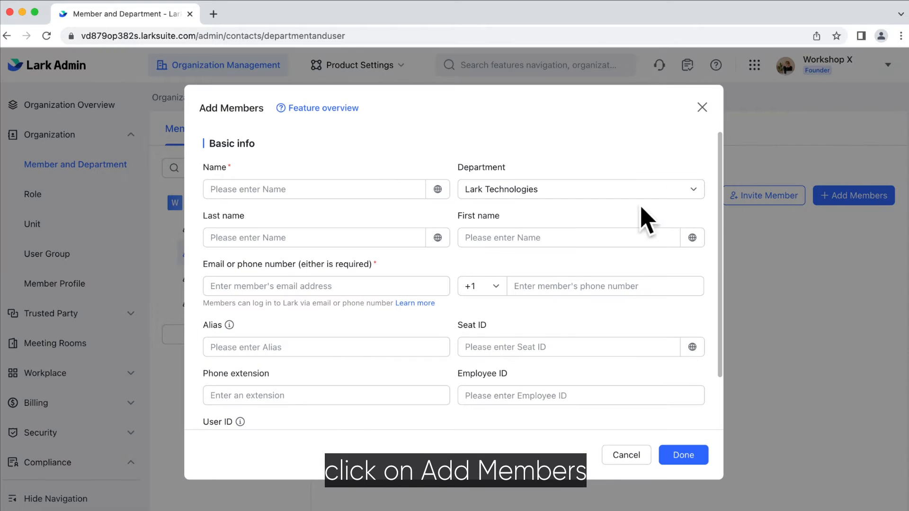
{"action": "type", "text": "Peggy"}
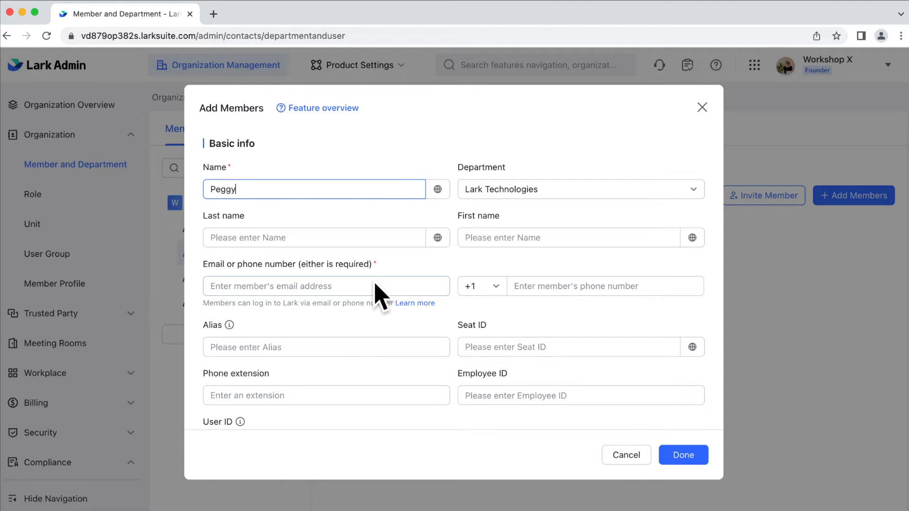
{"action": "left_click", "coordinate": [683, 455]}
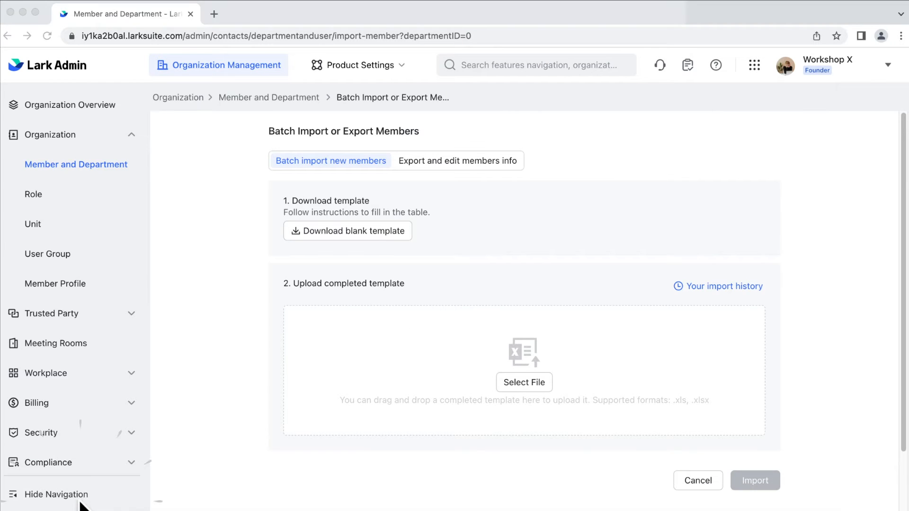
{"action": "mouse_move", "coordinate": [548, 407]}
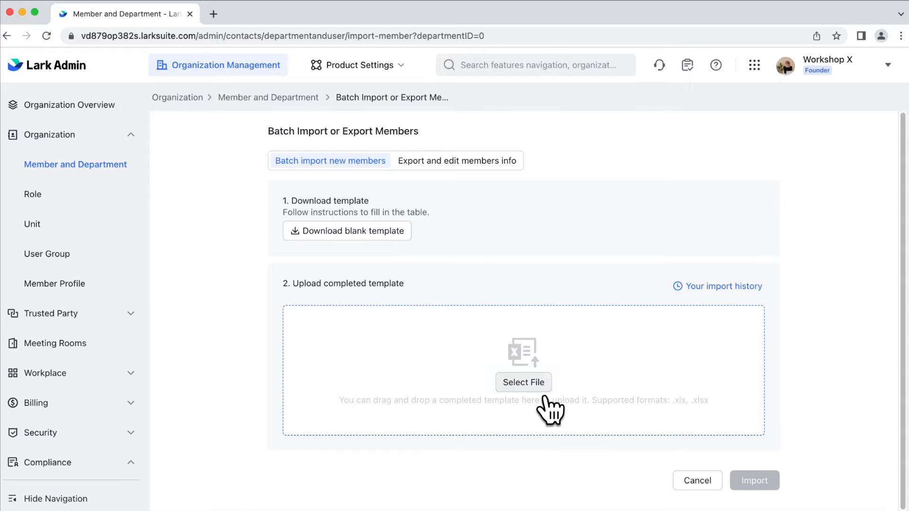
Select and upload User-Import-Template.xlsx for batch member import
{"action": "left_click", "coordinate": [522, 382]}
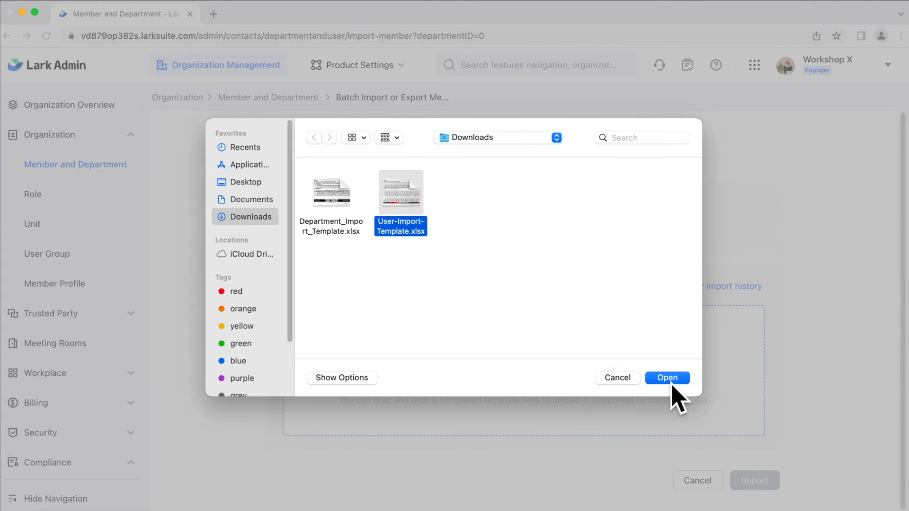
{"action": "left_click", "coordinate": [667, 377]}
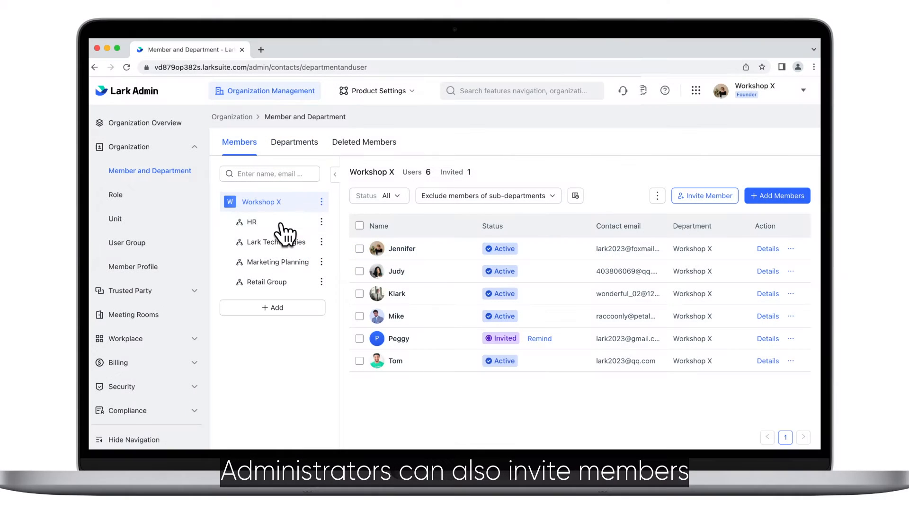
Select the HR department and bring up its Invite Member page
{"action": "left_click", "coordinate": [250, 222]}
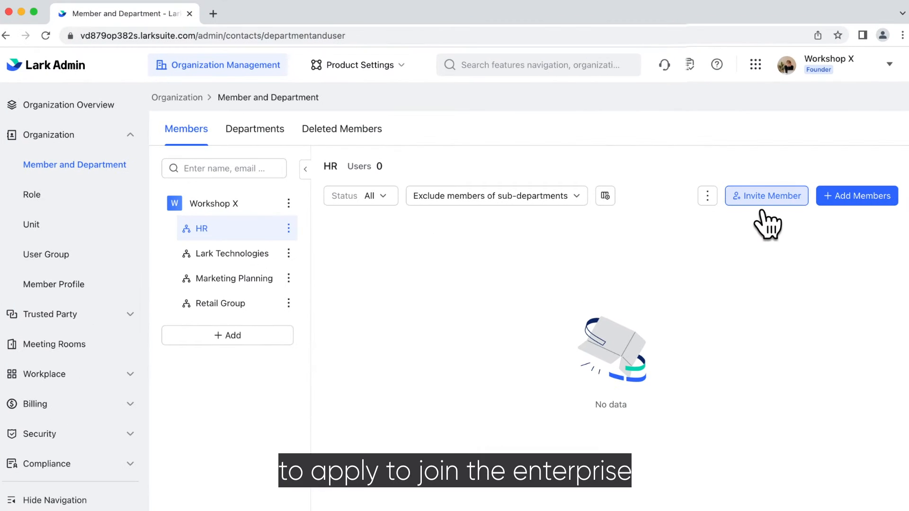
{"action": "left_click", "coordinate": [766, 196]}
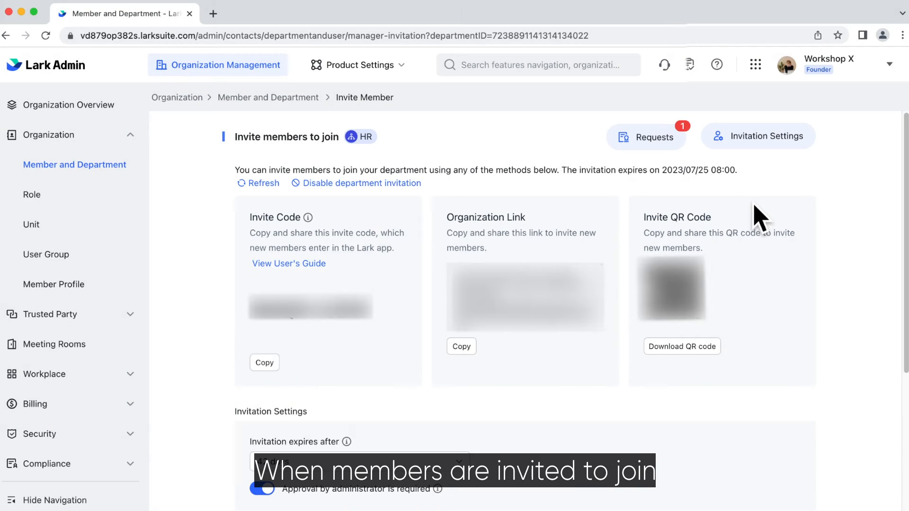
{"action": "mouse_move", "coordinate": [686, 171]}
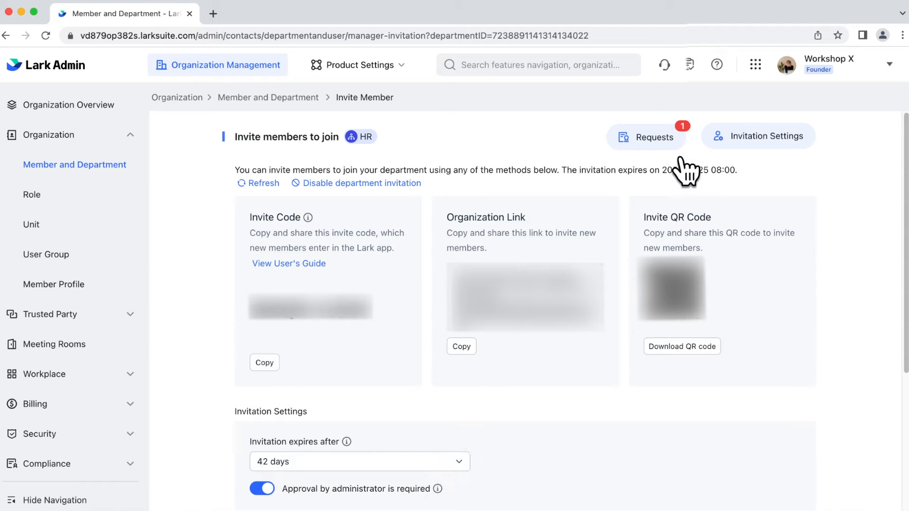
View pending join requests, then move on to Invitation Settings
{"action": "left_click", "coordinate": [647, 137]}
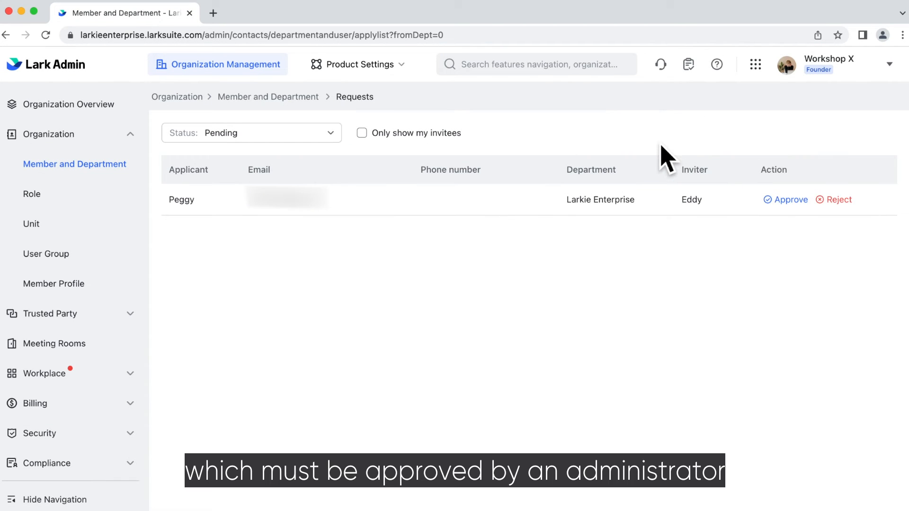
{"action": "left_click", "coordinate": [789, 199]}
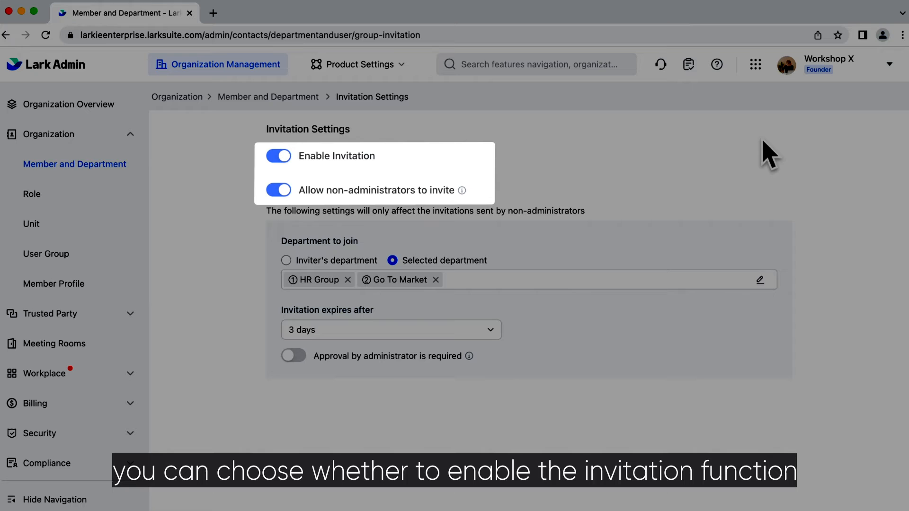
{"action": "mouse_move", "coordinate": [429, 183]}
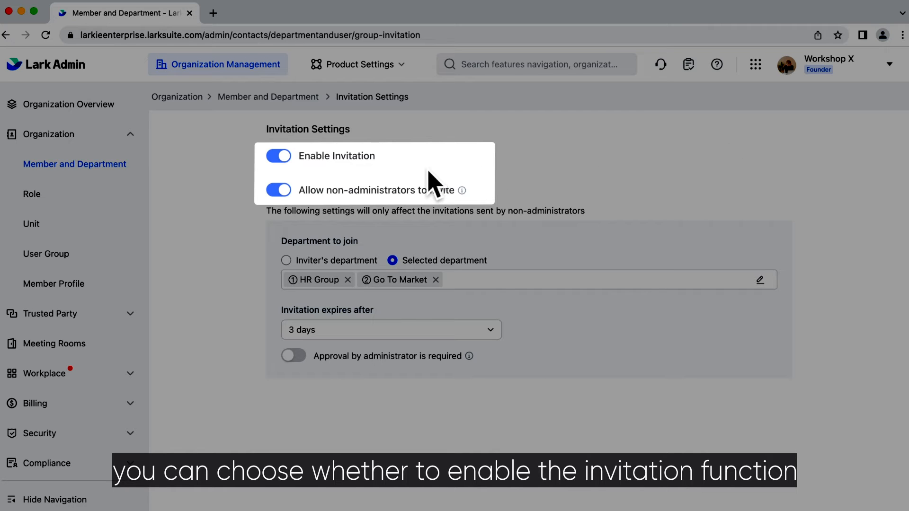
{"action": "mouse_move", "coordinate": [429, 206]}
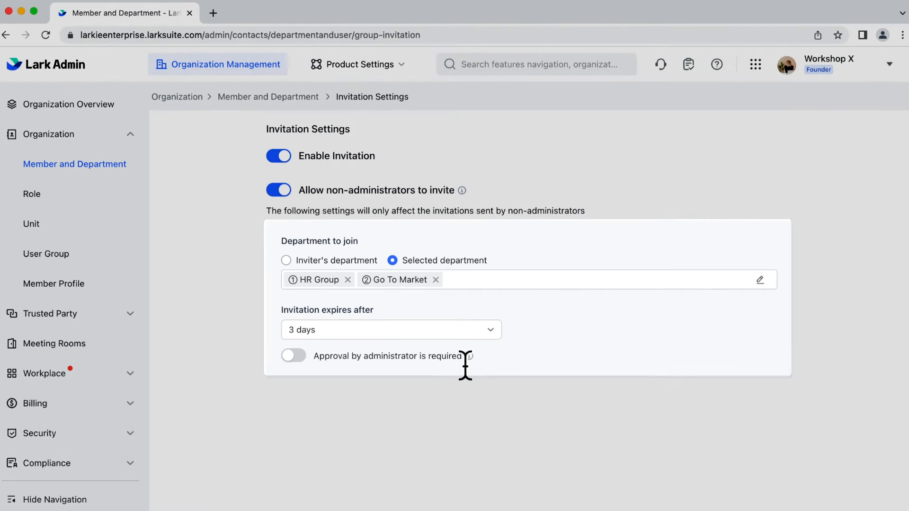
Return to the Larkie Enterprise member list after reviewing invitation settings
{"action": "left_click", "coordinate": [267, 96]}
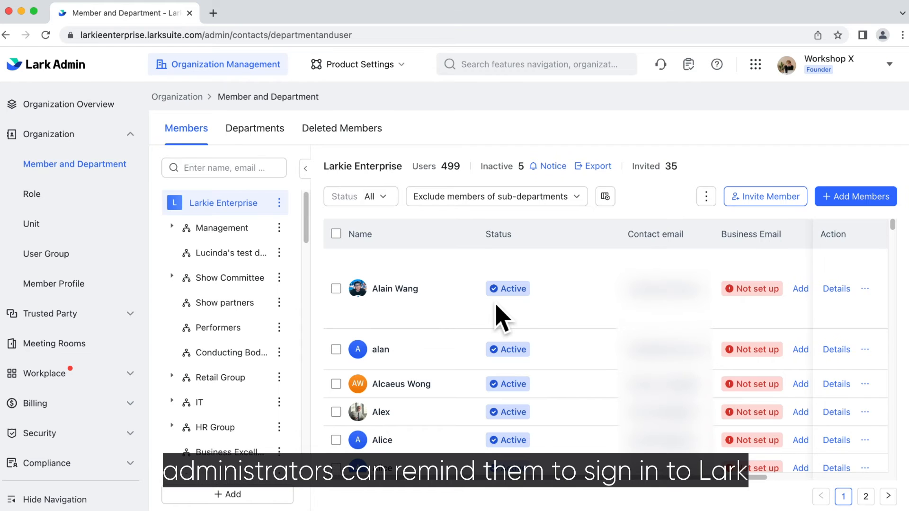
{"action": "mouse_move", "coordinate": [585, 325]}
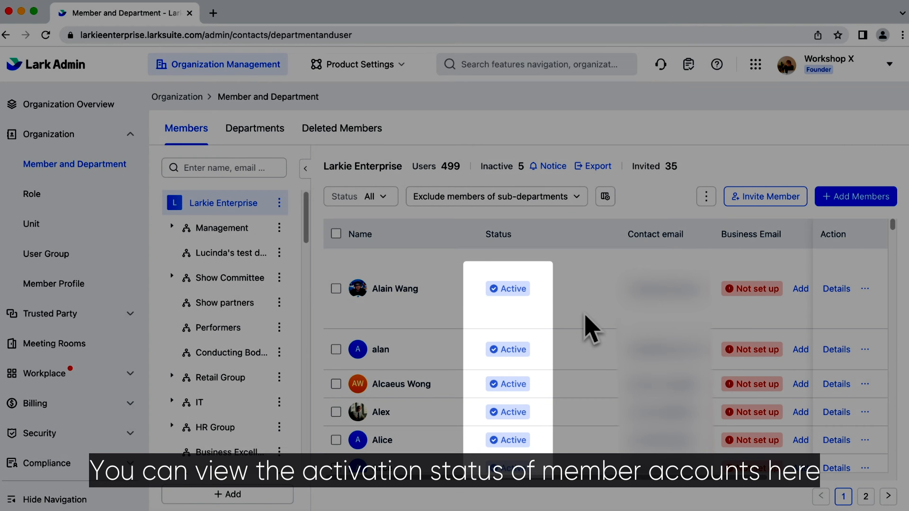
{"action": "mouse_move", "coordinate": [576, 196]}
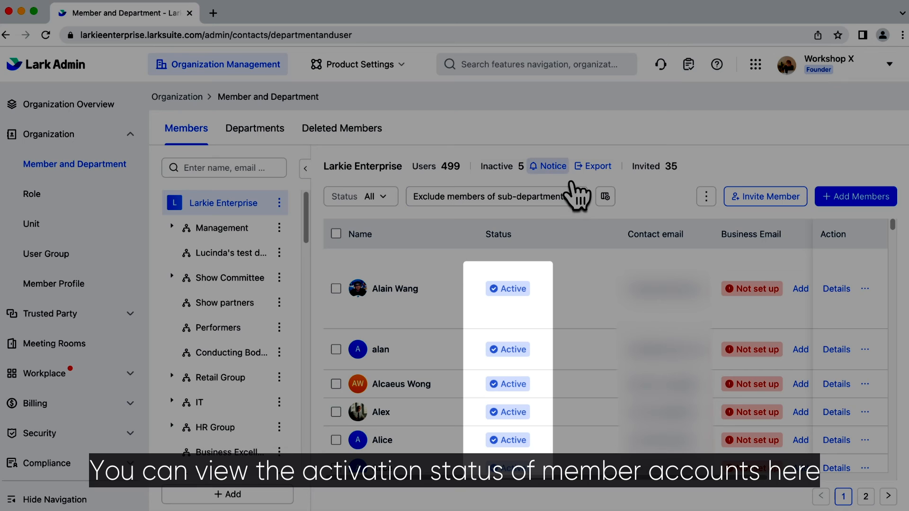
Send activation reminders to all inactive Larkie Enterprise members via Notice
{"action": "left_click", "coordinate": [547, 165]}
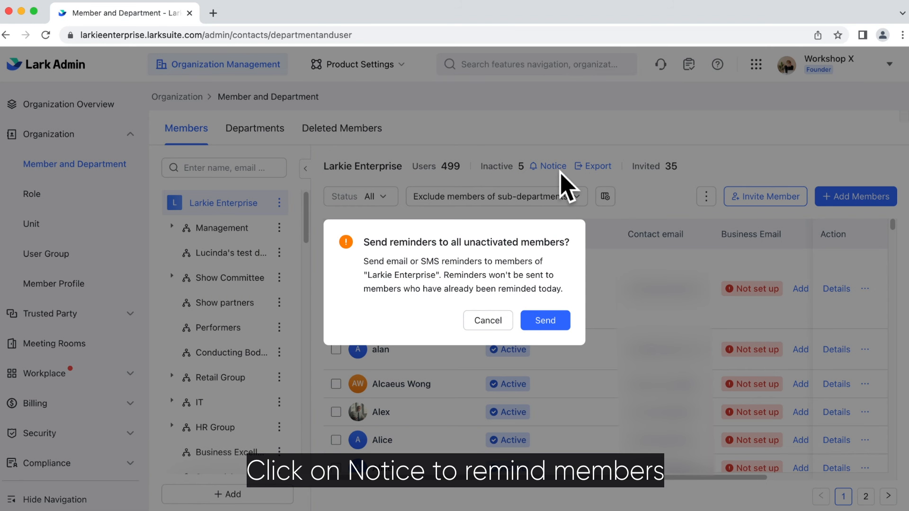
{"action": "mouse_move", "coordinate": [565, 347]}
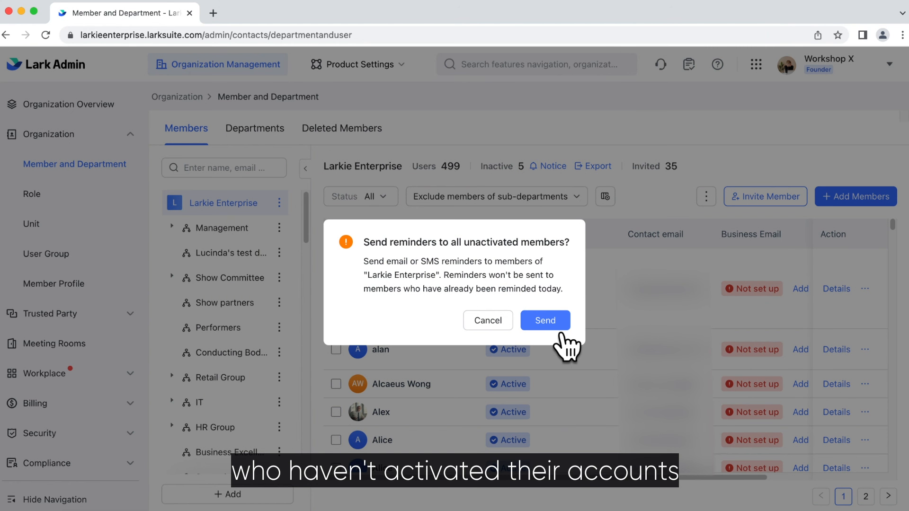
{"action": "left_click", "coordinate": [543, 320]}
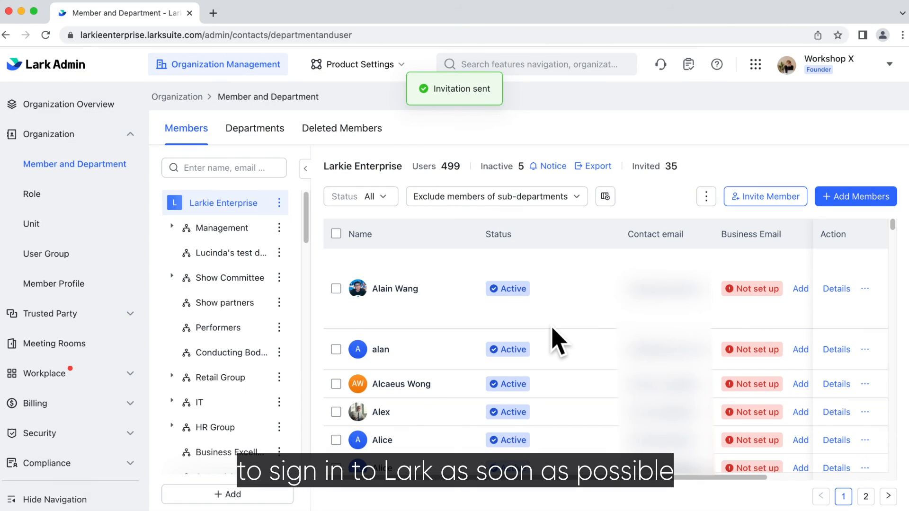